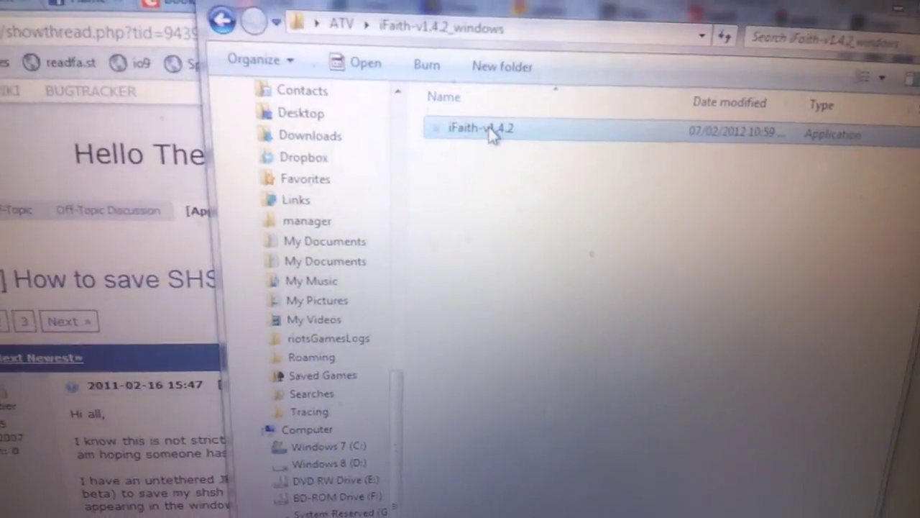
# Step: Run the iFaith-v1.4.2 application from the iFaith-v1.4.2_windows folder
pyautogui.doubleClick(481, 127)
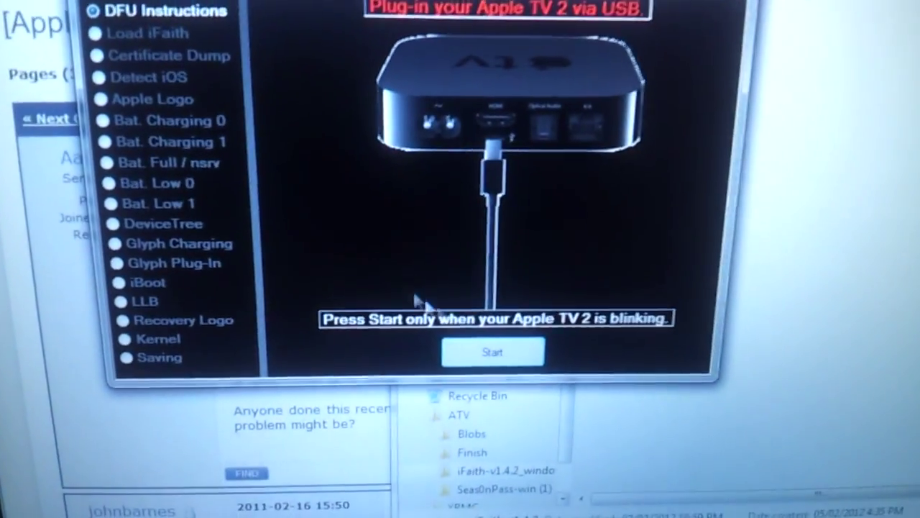
# Step: Start the Menu + Play DFU countdown once the Apple TV 2 is blinking
pyautogui.click(492, 352)
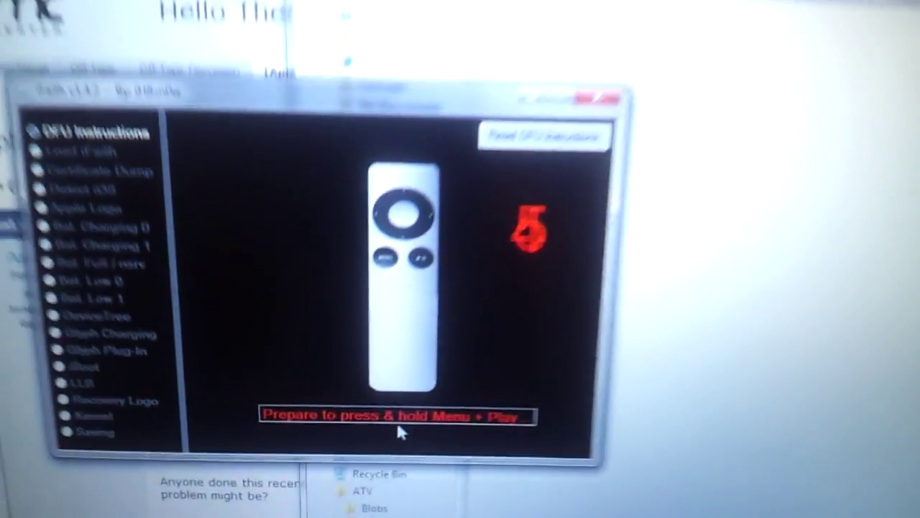